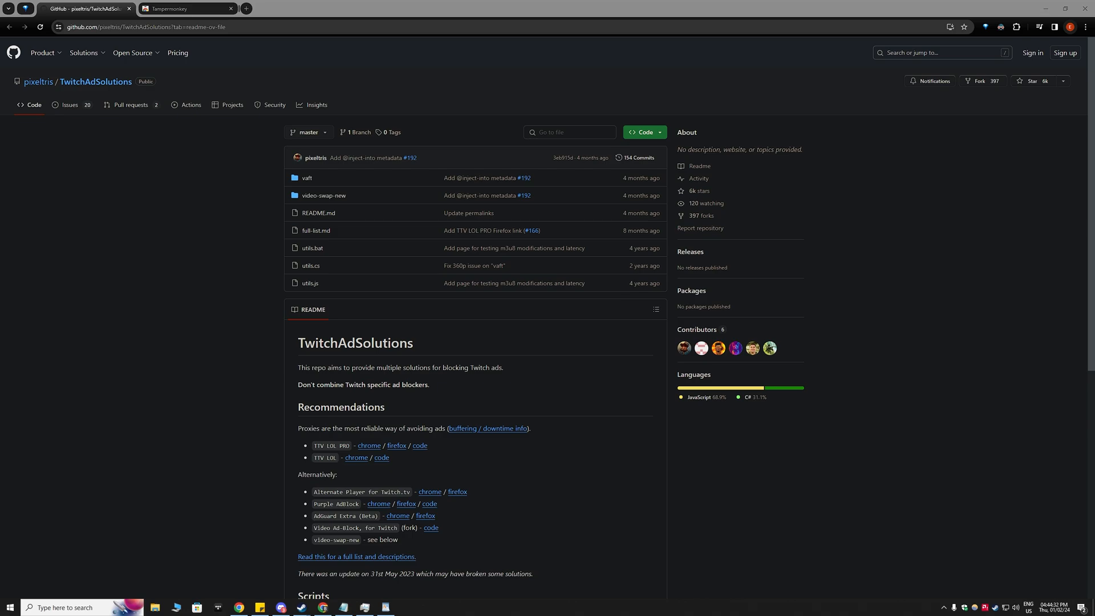
Scroll the TwitchAdSolutions README down to the Scripts section and its install instructions.
{"action": "scroll", "scroll_direction": "down", "scroll_amount": 3}
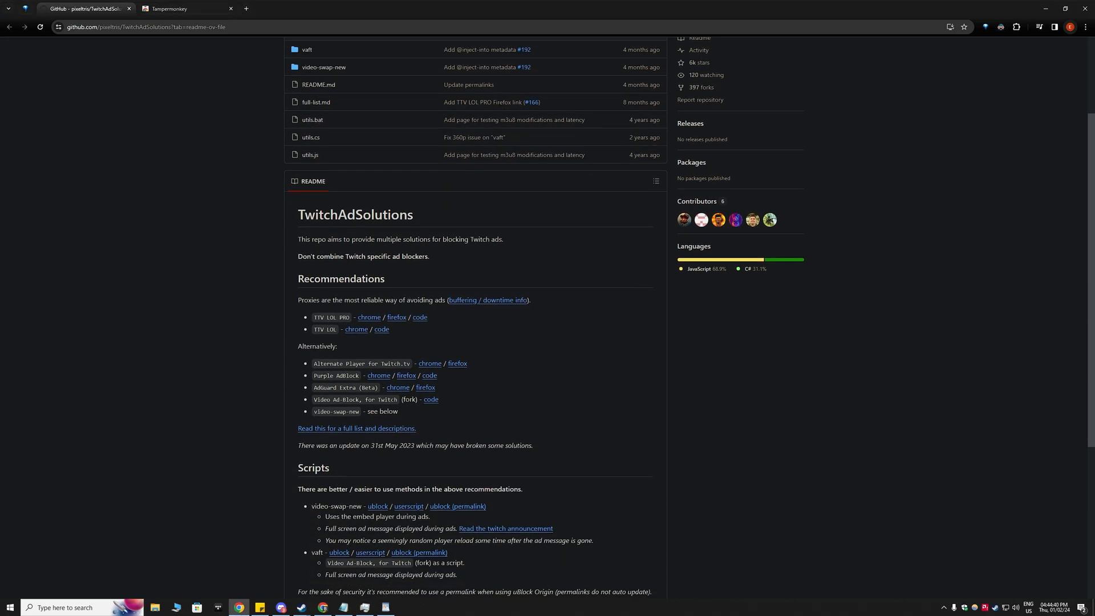
{"action": "scroll", "scroll_direction": "down", "scroll_amount": 3}
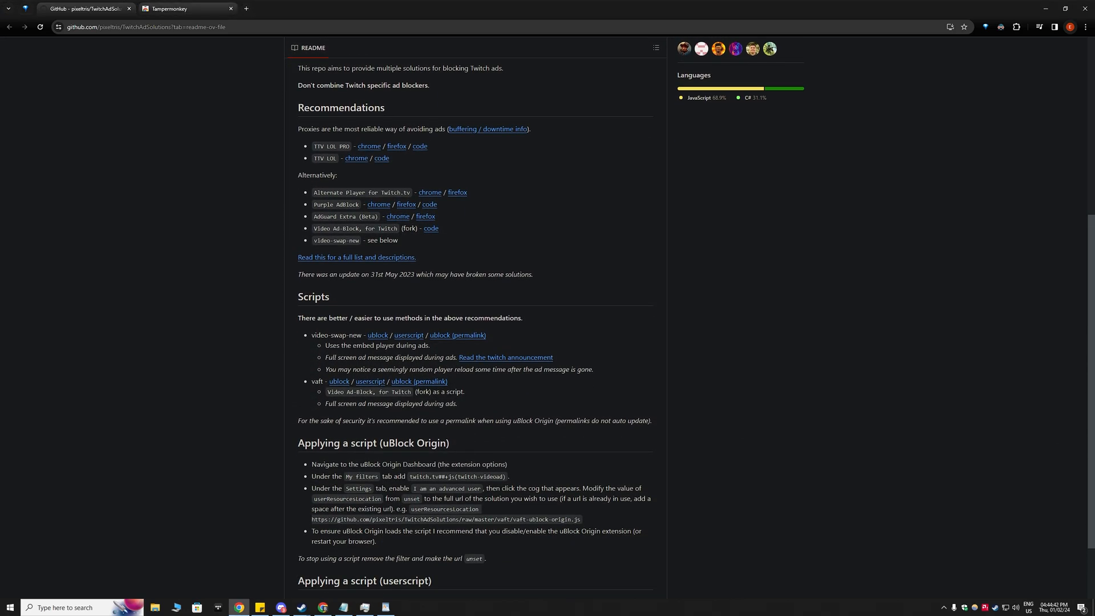
{"action": "left_click", "coordinate": [185, 9]}
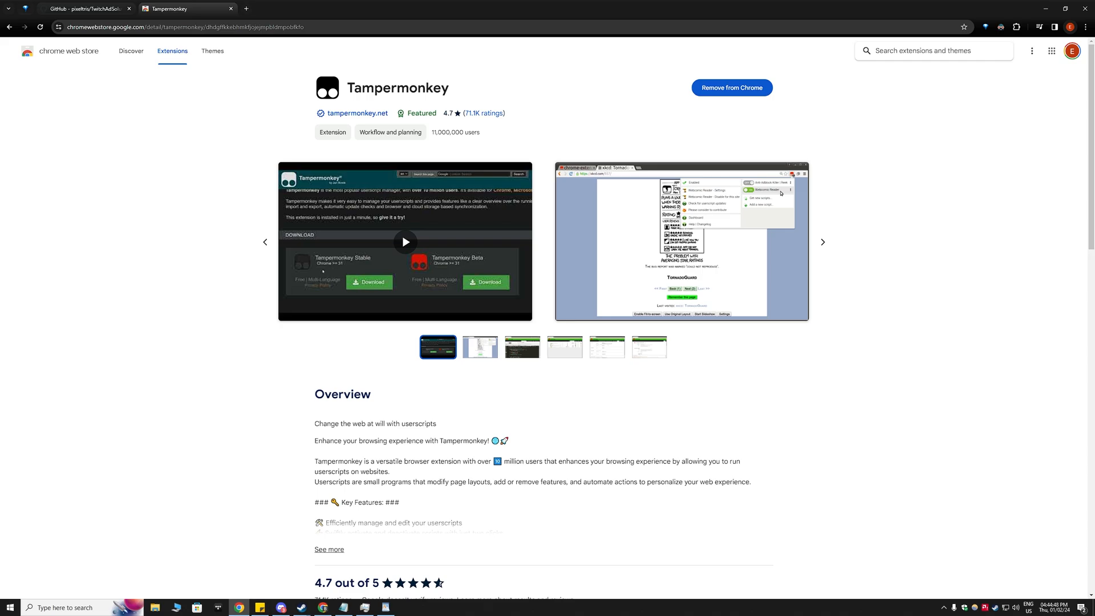
{"action": "left_click", "coordinate": [84, 9]}
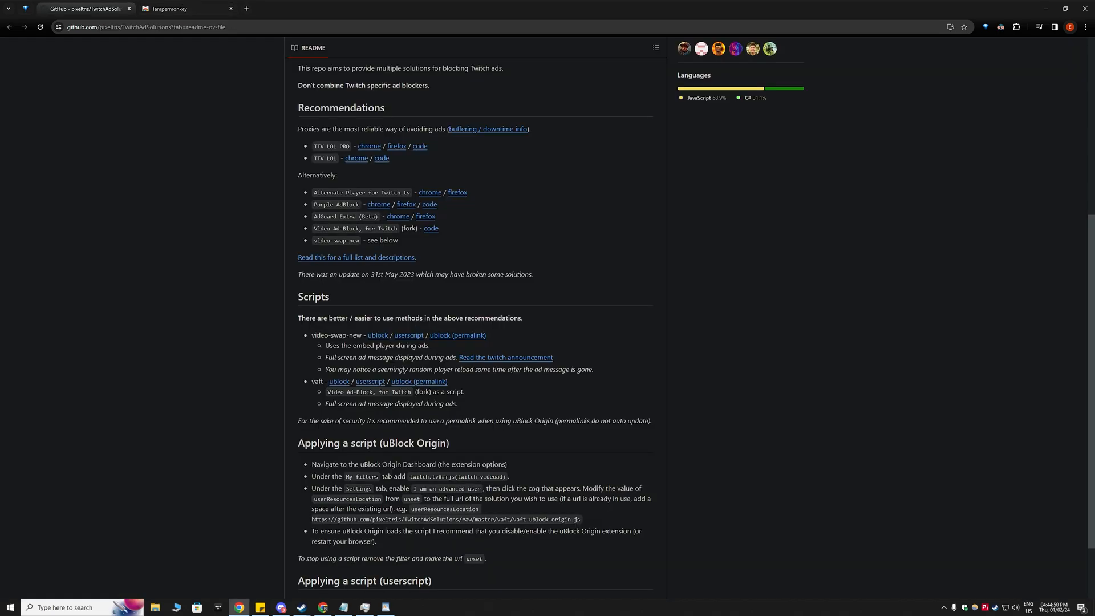
Open Tampermonkey's re-installation page for the vaft userscript, showing its details and source.
{"action": "scroll", "scroll_direction": "up", "scroll_amount": 3}
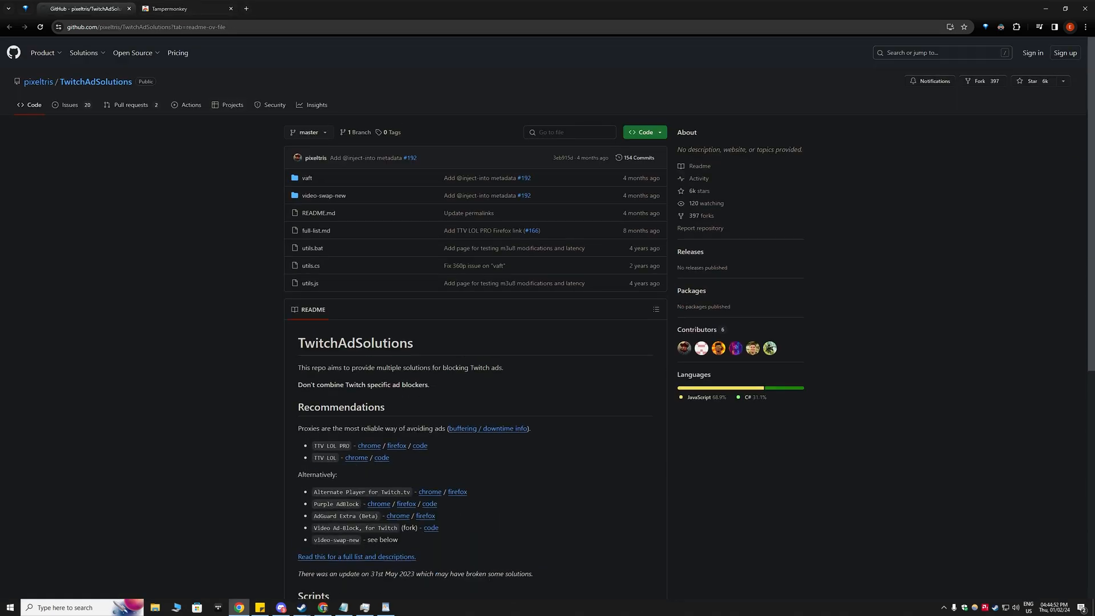
{"action": "scroll", "scroll_direction": "down", "scroll_amount": 3}
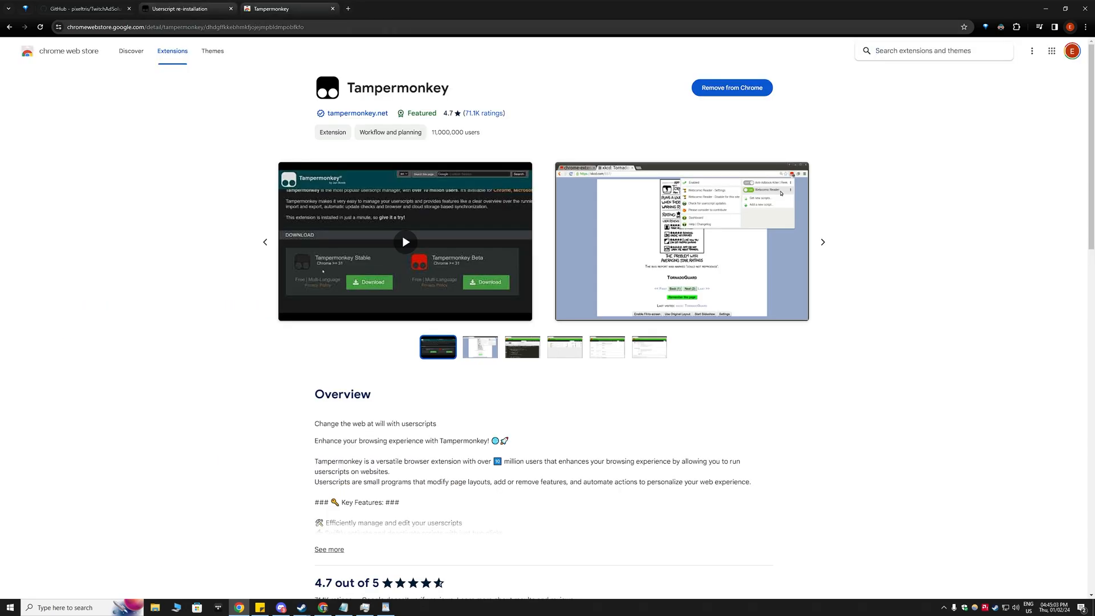
{"action": "mouse_move", "coordinate": [286, 8]}
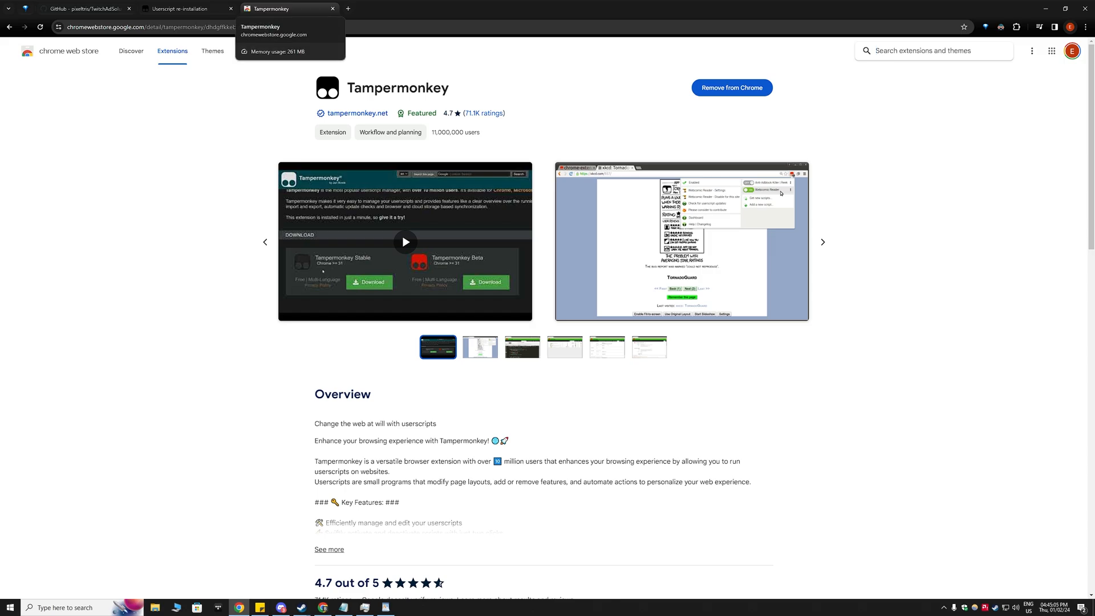
{"action": "left_click", "coordinate": [187, 9]}
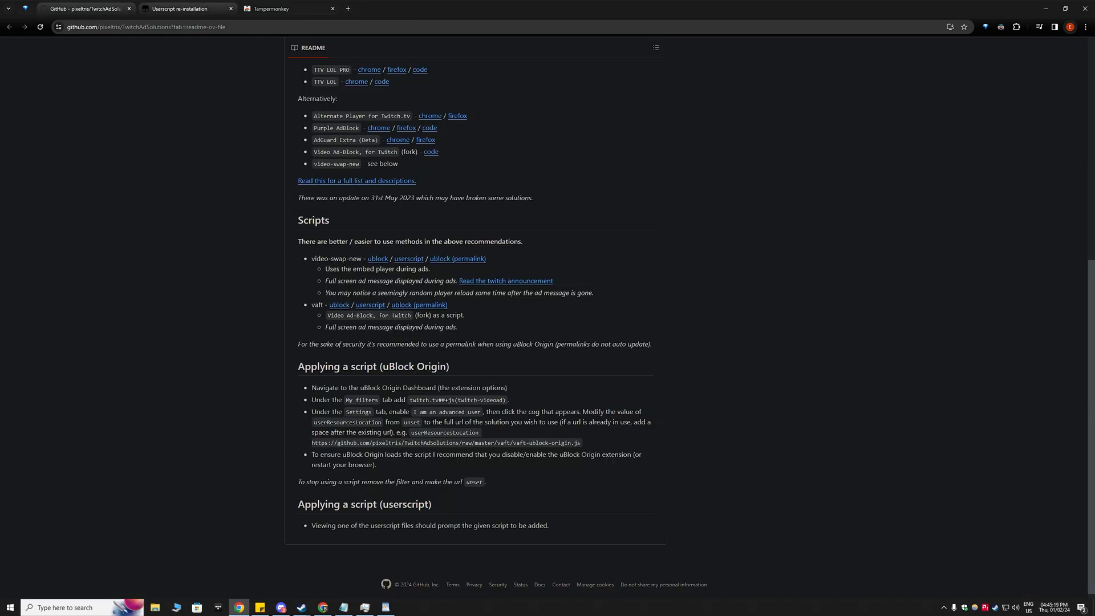
{"action": "left_click", "coordinate": [178, 9]}
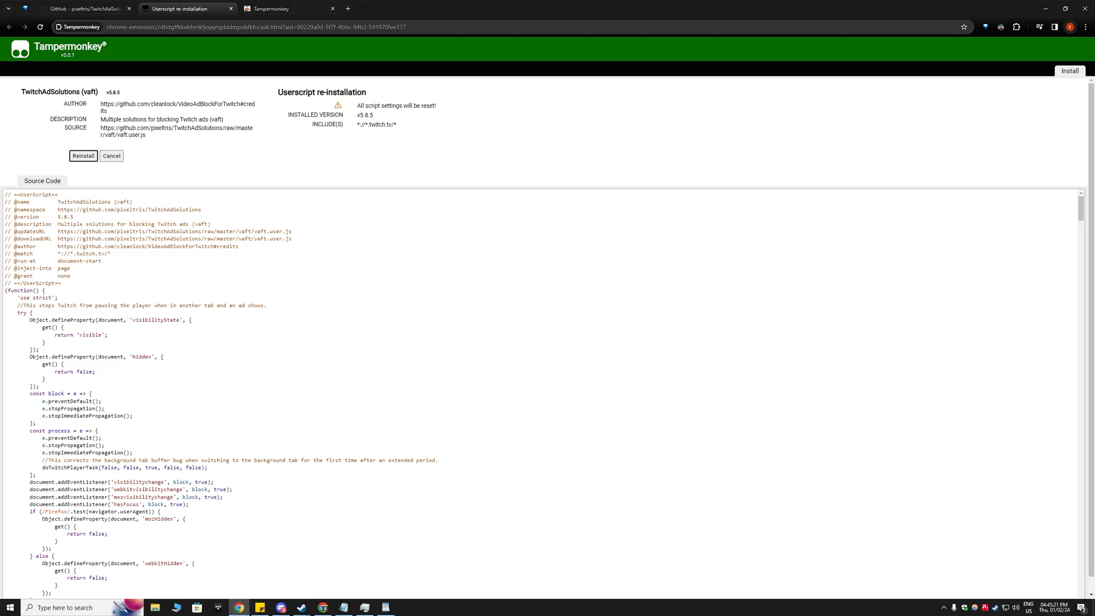